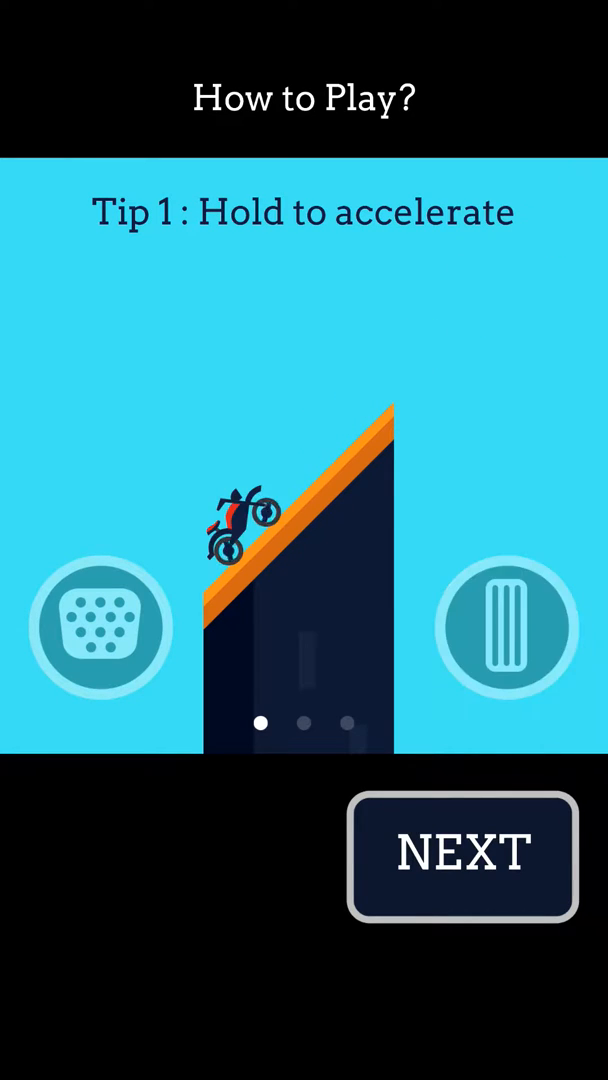
Advance through the how-to-play tips and finish a first run scoring 1, best 2.
left_click(460, 854)
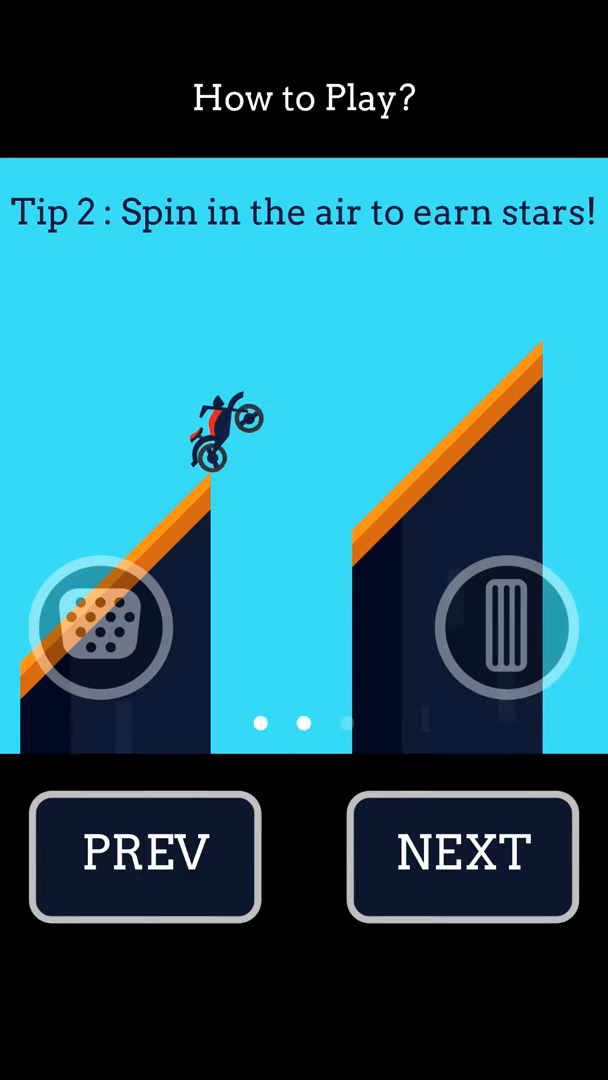
left_click(460, 856)
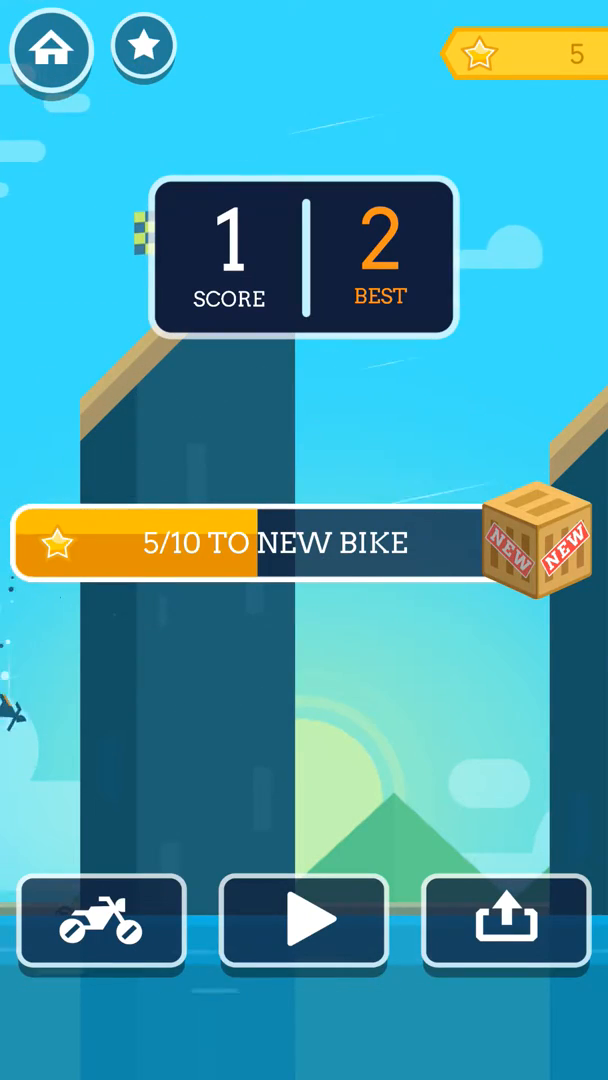
Start two more runs scoring 3 then 4, raising the best to 4.
left_click(304, 920)
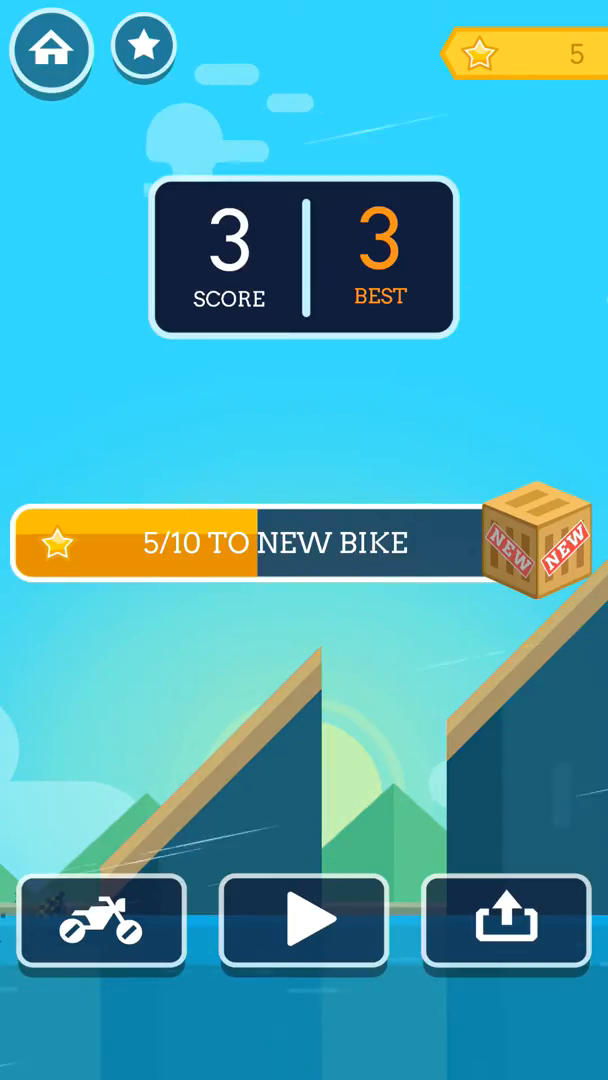
left_click(304, 922)
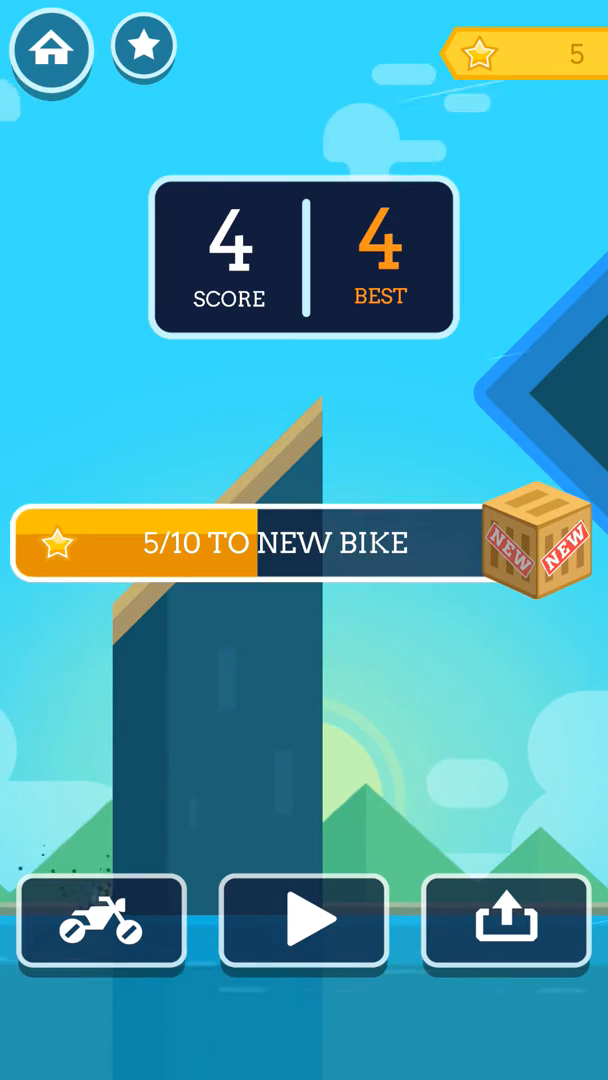
Ride a run to a score of 3 and start another that reaches 3 points.
left_click(304, 920)
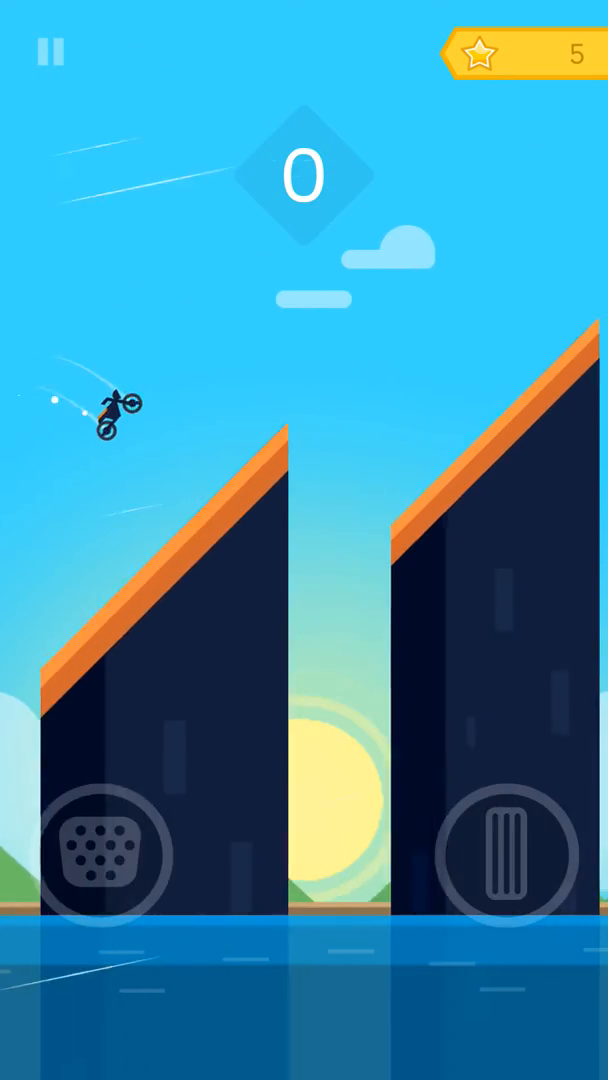
left_click(490, 856)
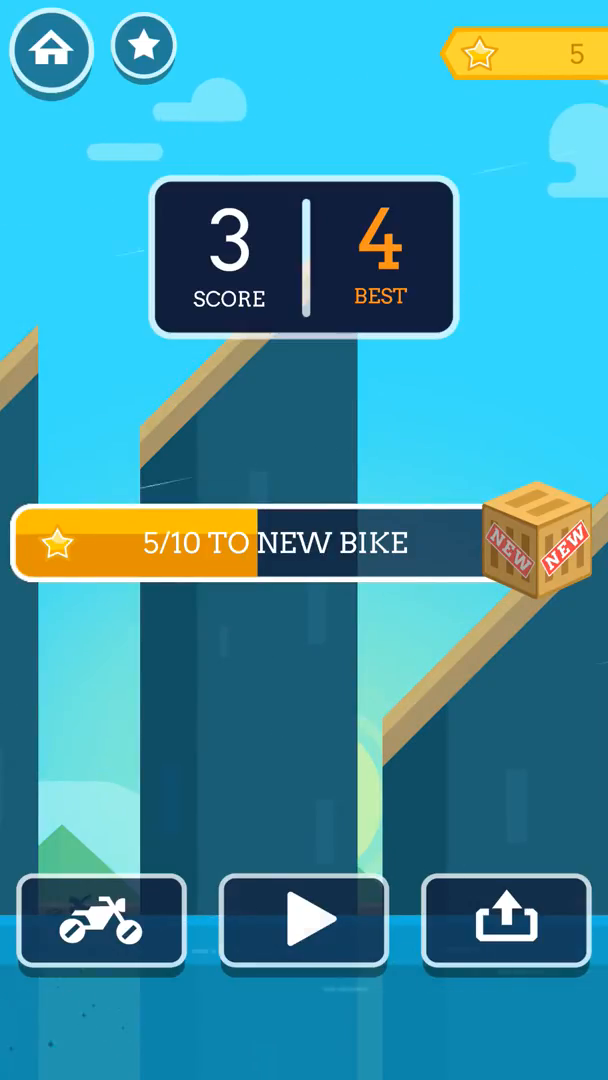
left_click(304, 920)
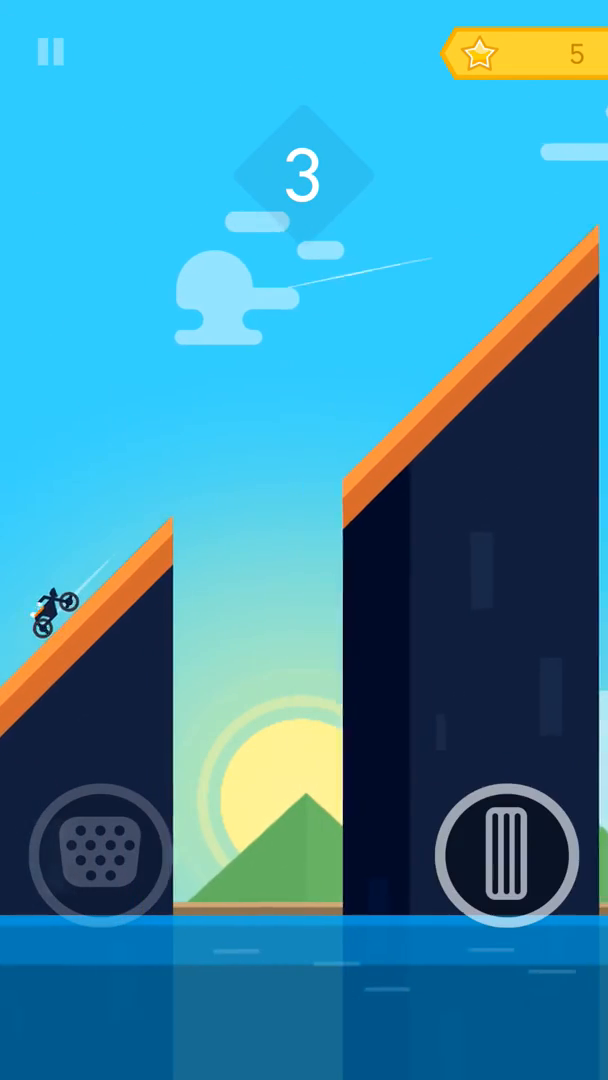
Keep riding to collect 18 stars and reach the 10-star new-bike crate offer.
left_click(504, 856)
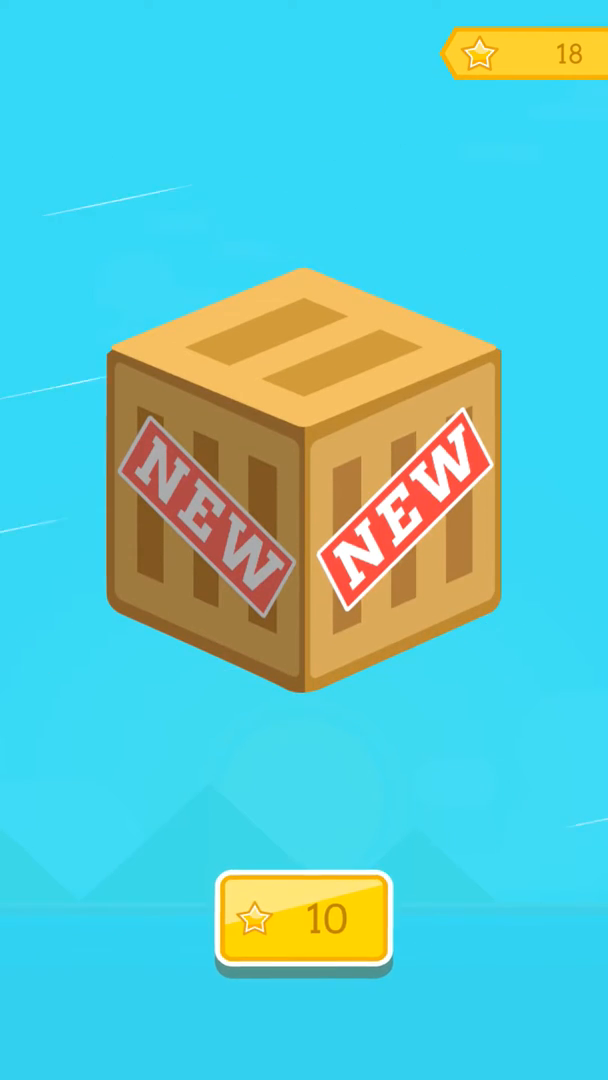
Unlock the Touring bike for 10 stars, score 2 against a best of 5, and start another run.
left_click(304, 920)
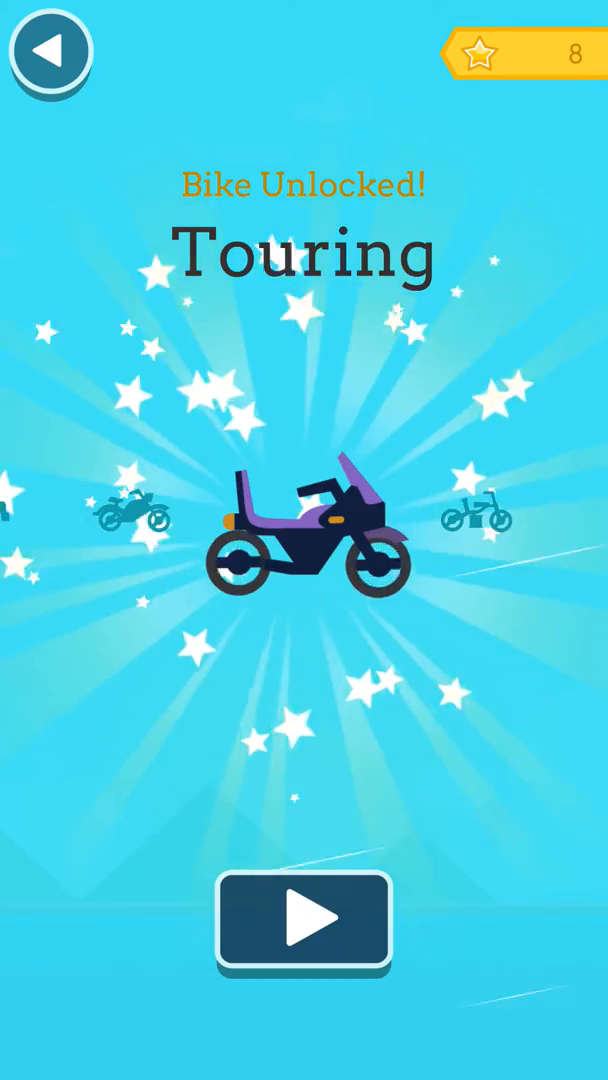
left_click(304, 920)
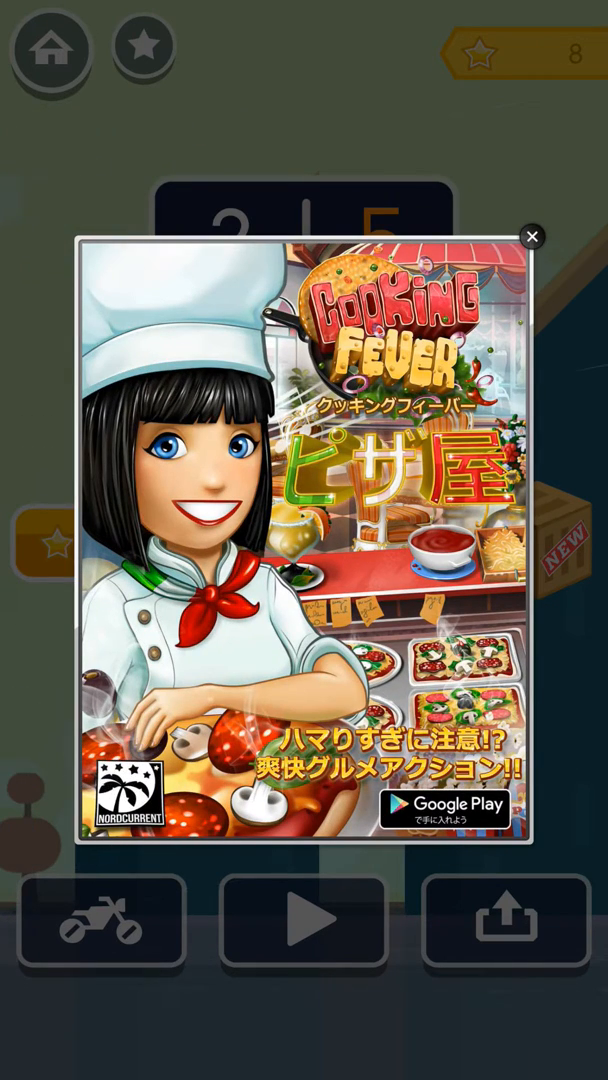
left_click(532, 236)
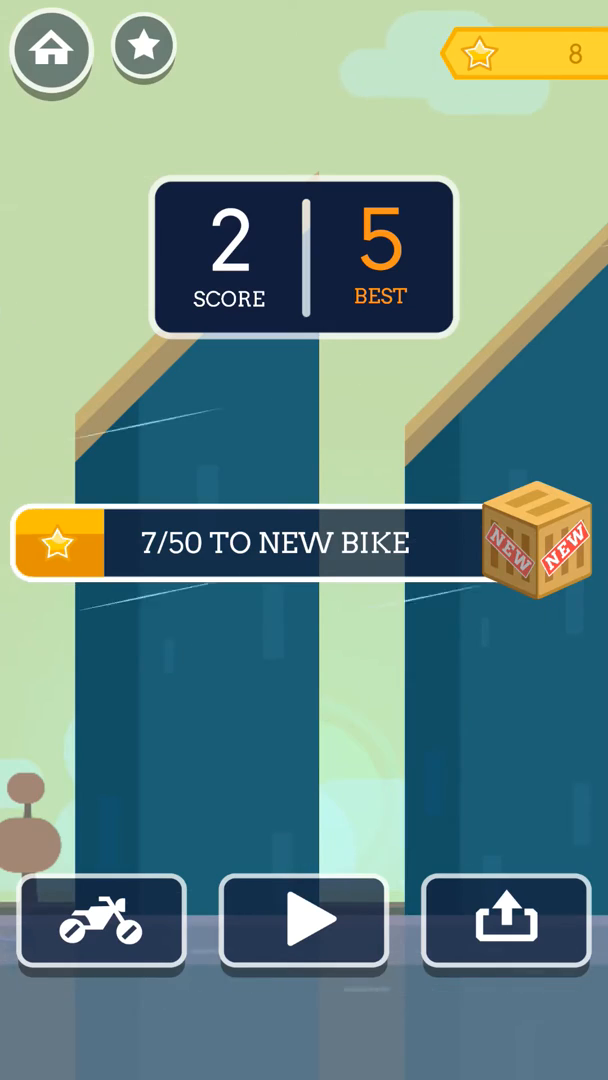
left_click(304, 922)
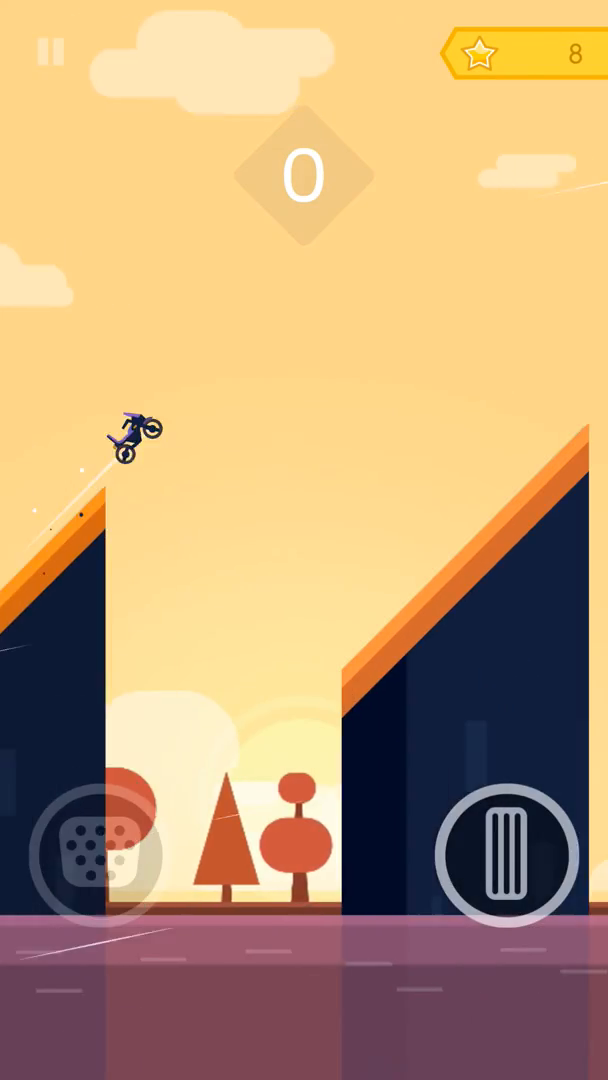